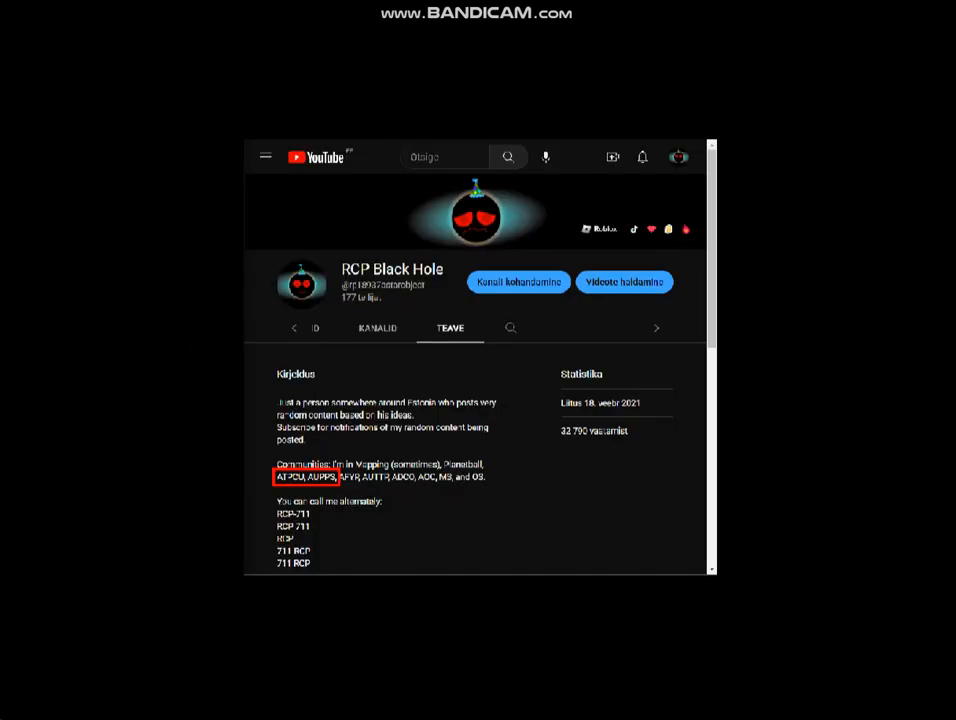
scroll("down", 3)
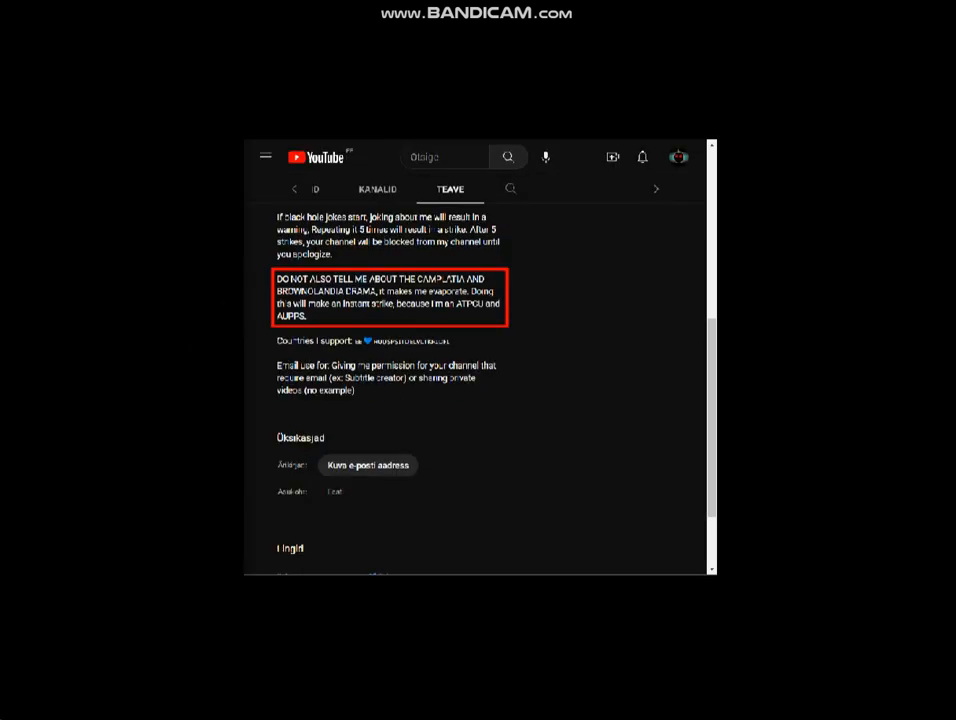